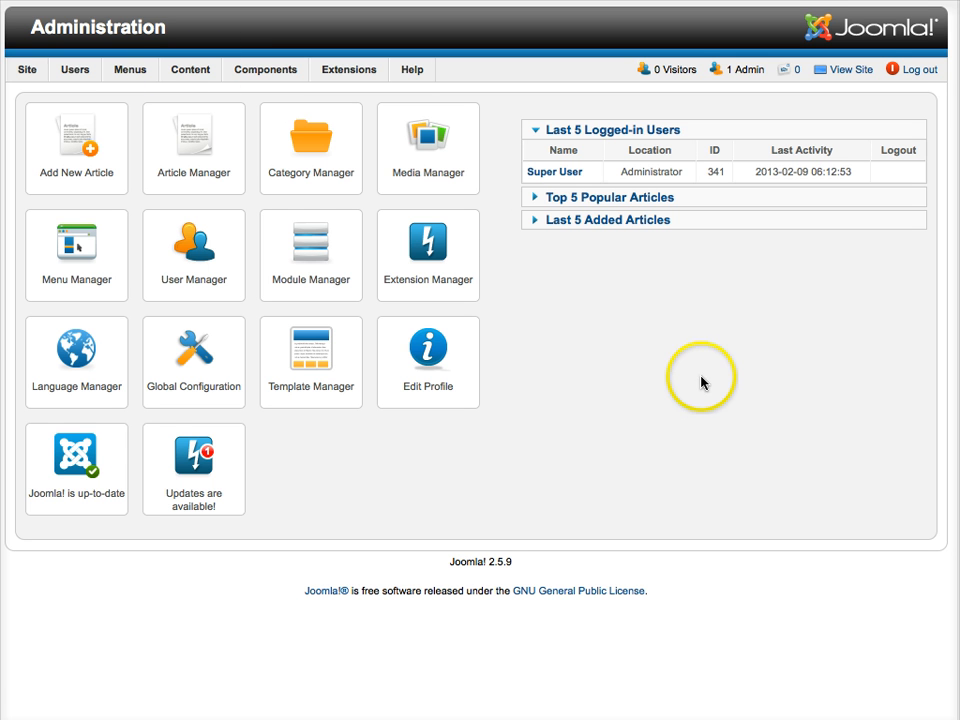
Step: Open the Article Manager and filter the list to the Tour News category
click(190, 69)
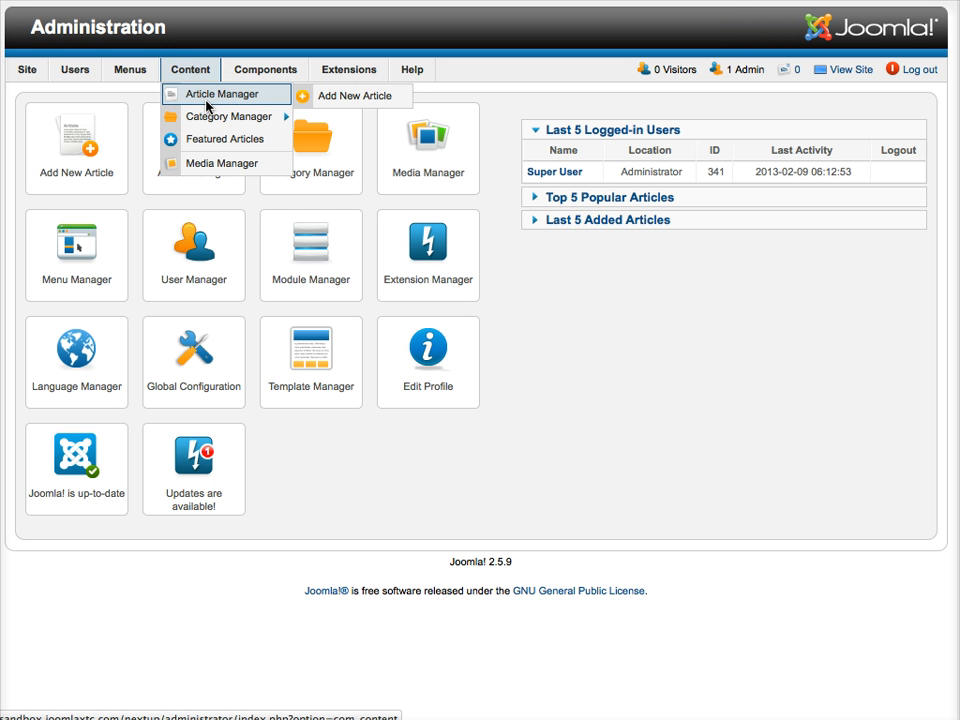
click(226, 93)
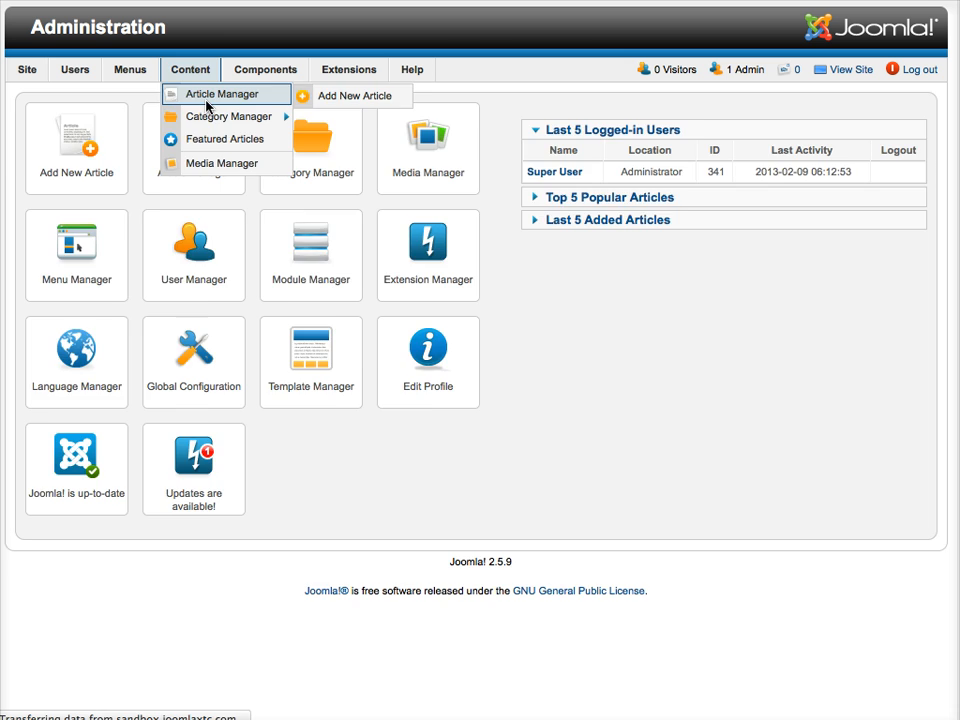
click(223, 93)
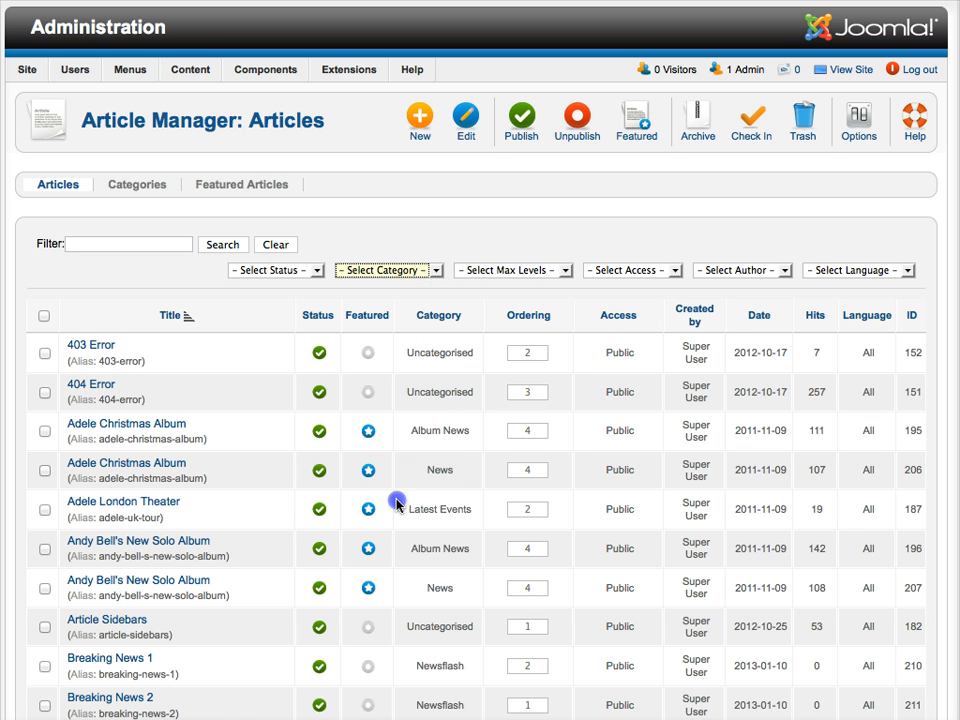
click(388, 270)
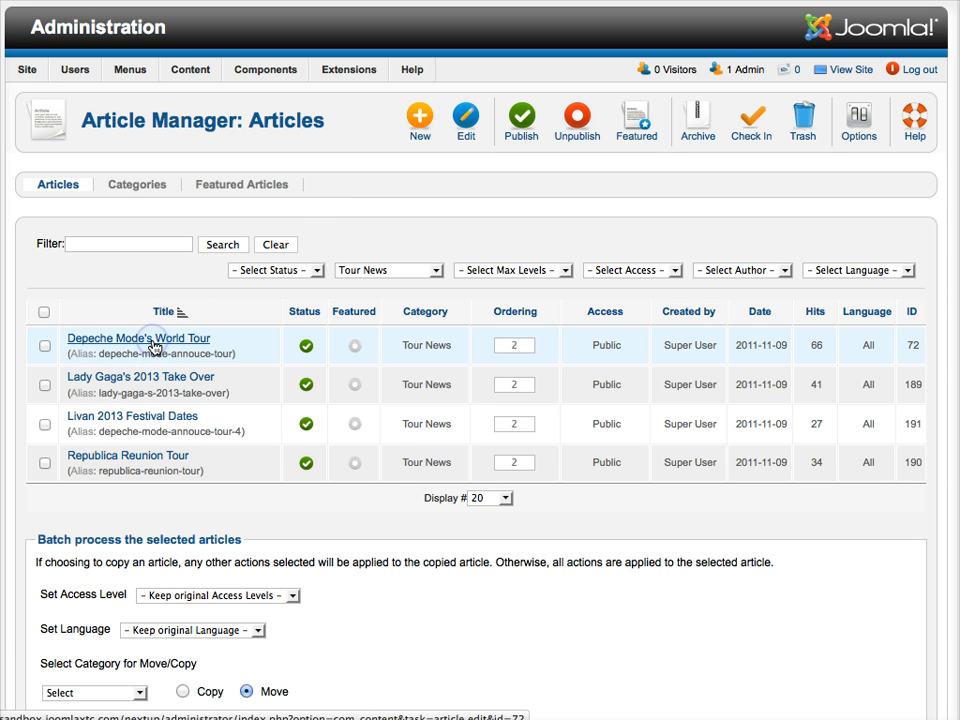
mouse_move(152, 344)
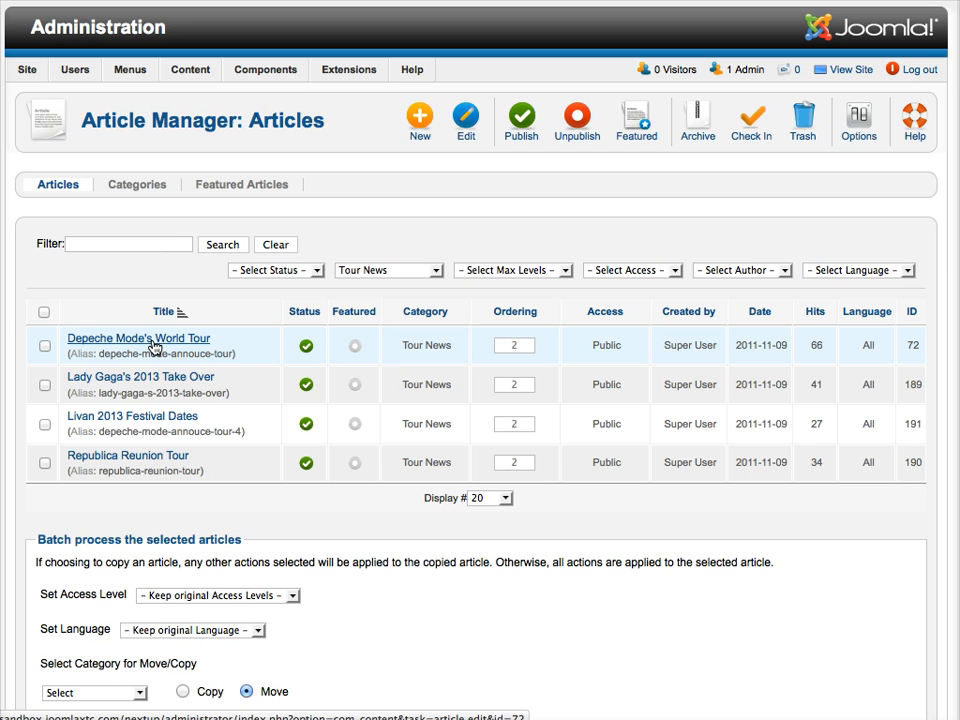
Step: Edit Depeche Mode's World Tour and expand its Images and links panel
click(138, 338)
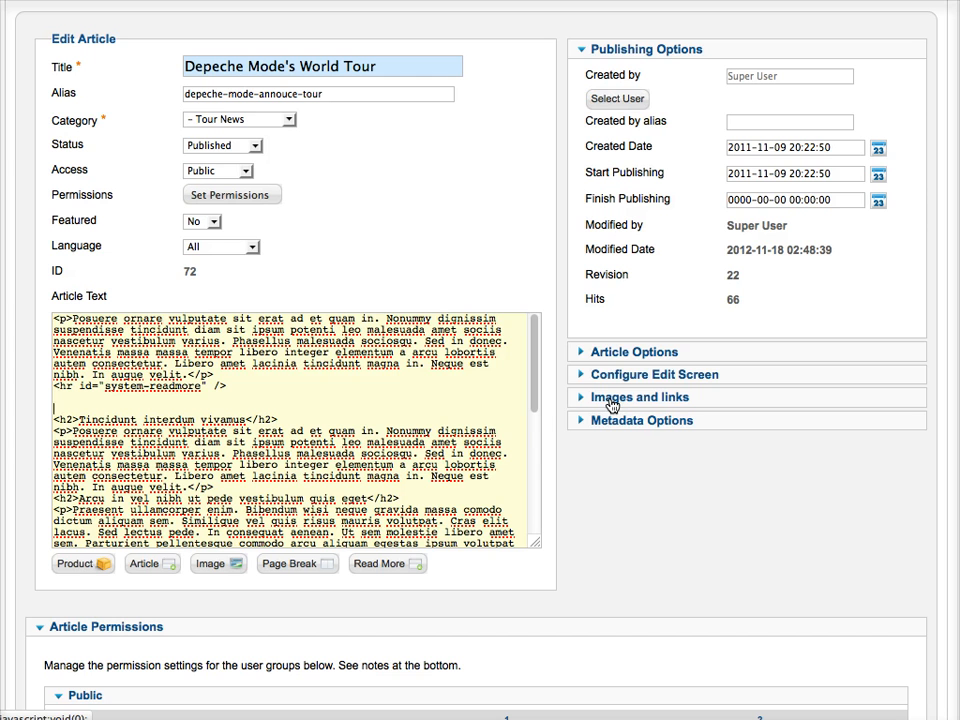
mouse_move(632, 404)
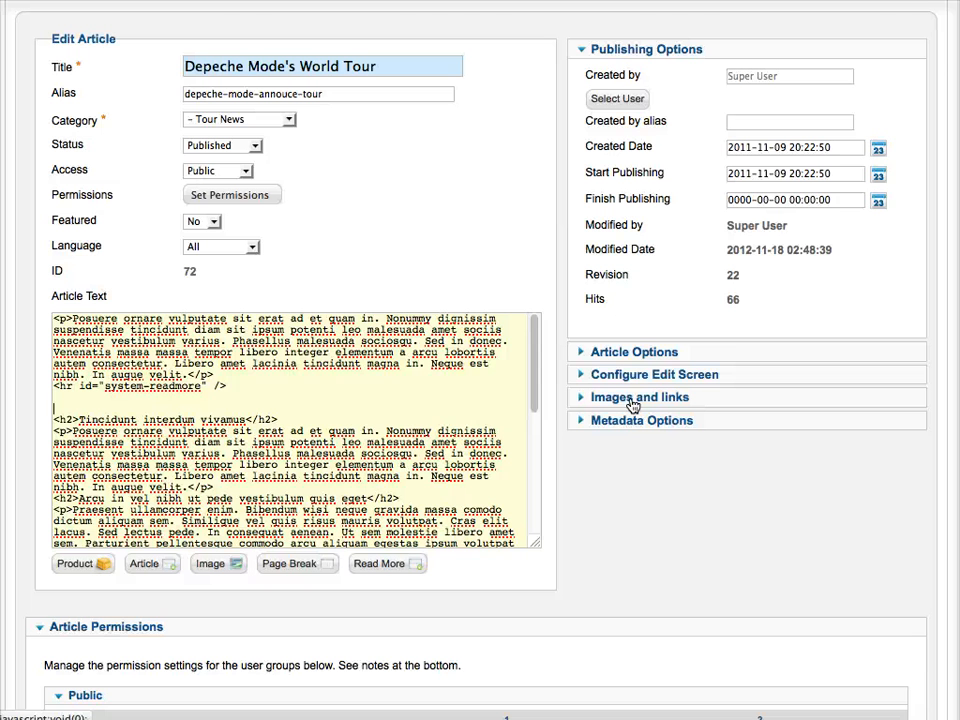
click(639, 397)
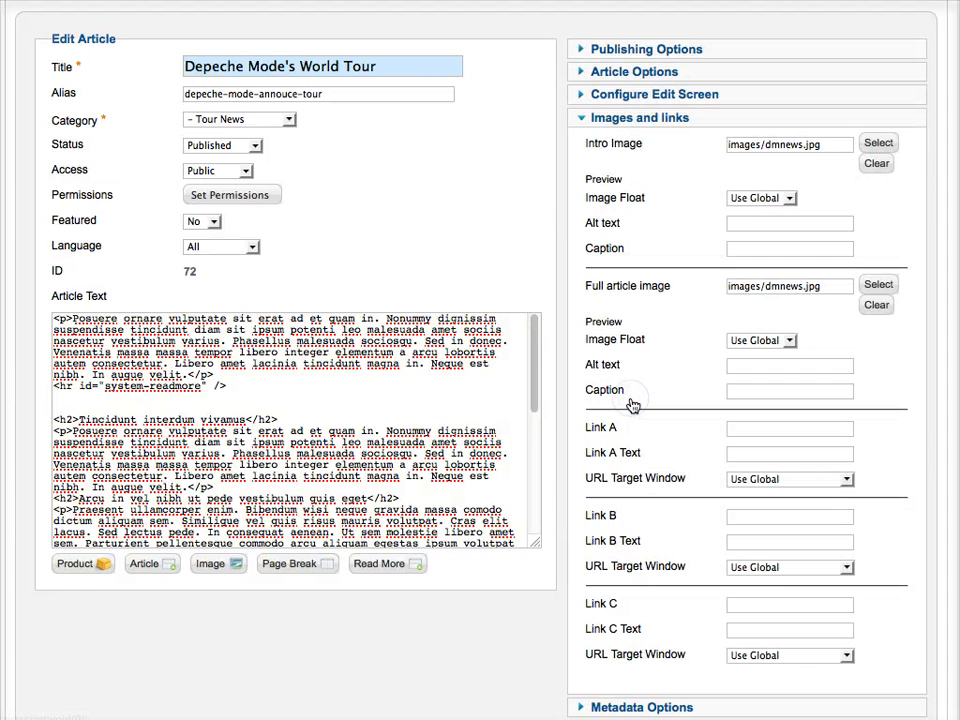
mouse_move(607, 143)
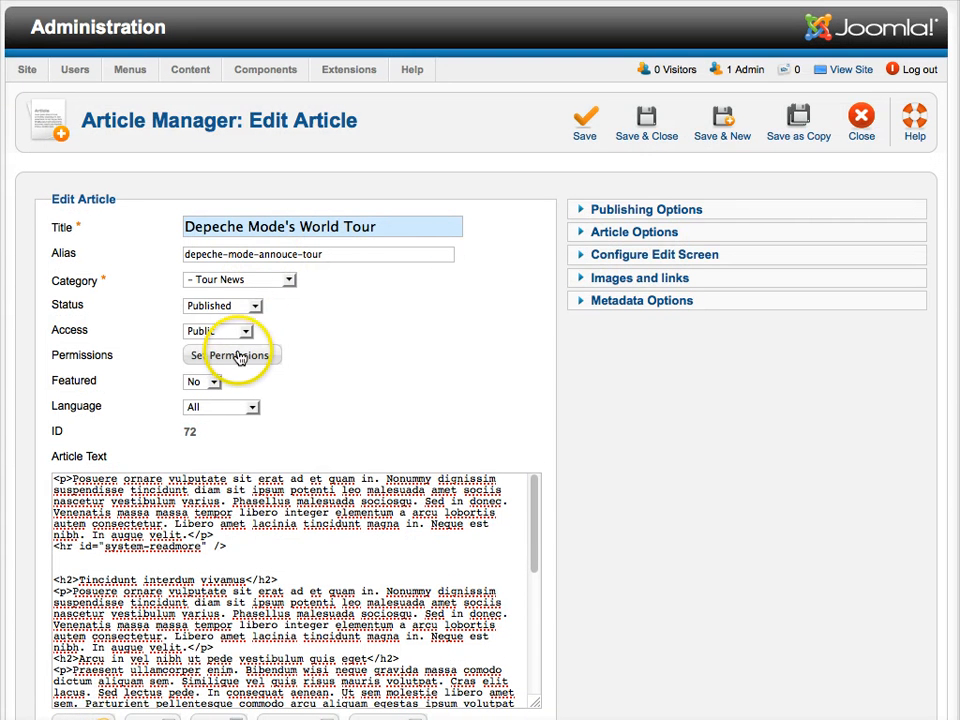
mouse_move(860, 118)
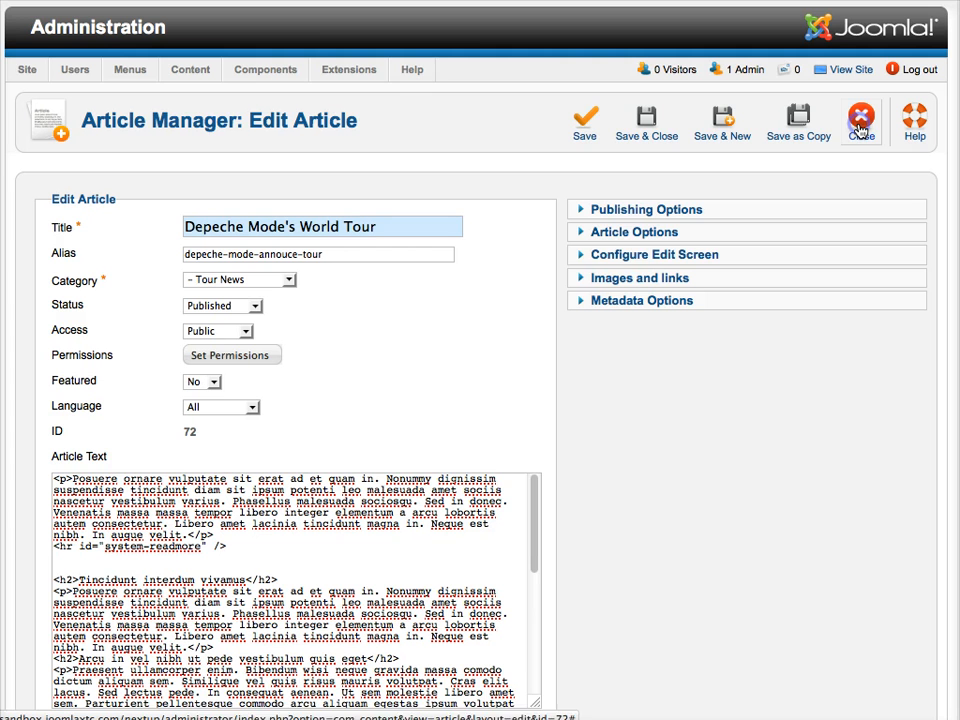
Step: Close the article editor unsaved and view the Article Manager Options' Articles settings
click(860, 118)
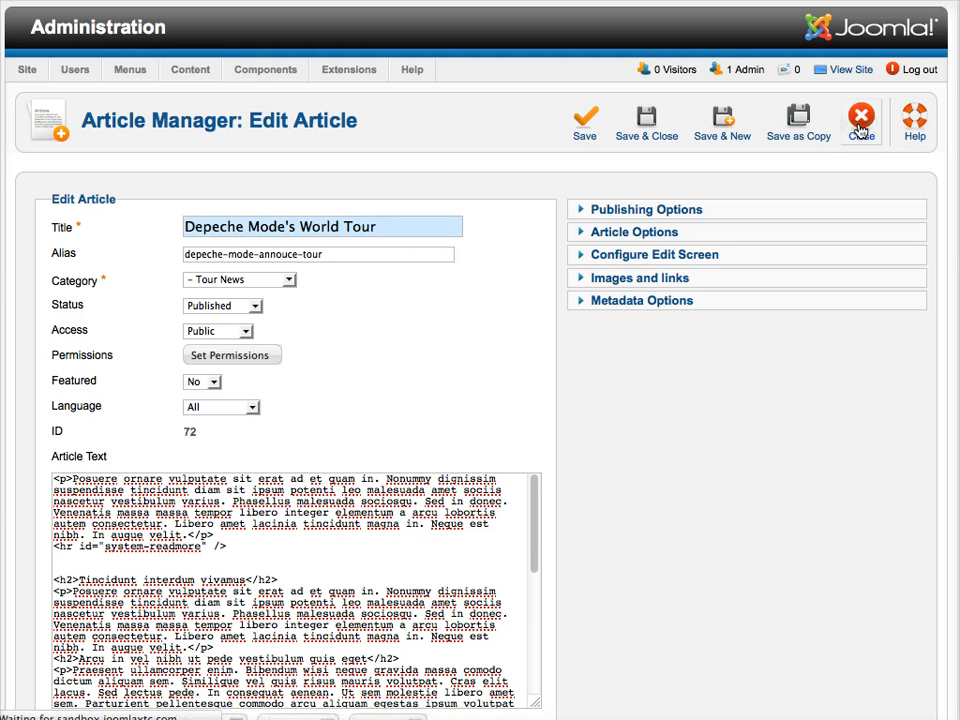
click(860, 115)
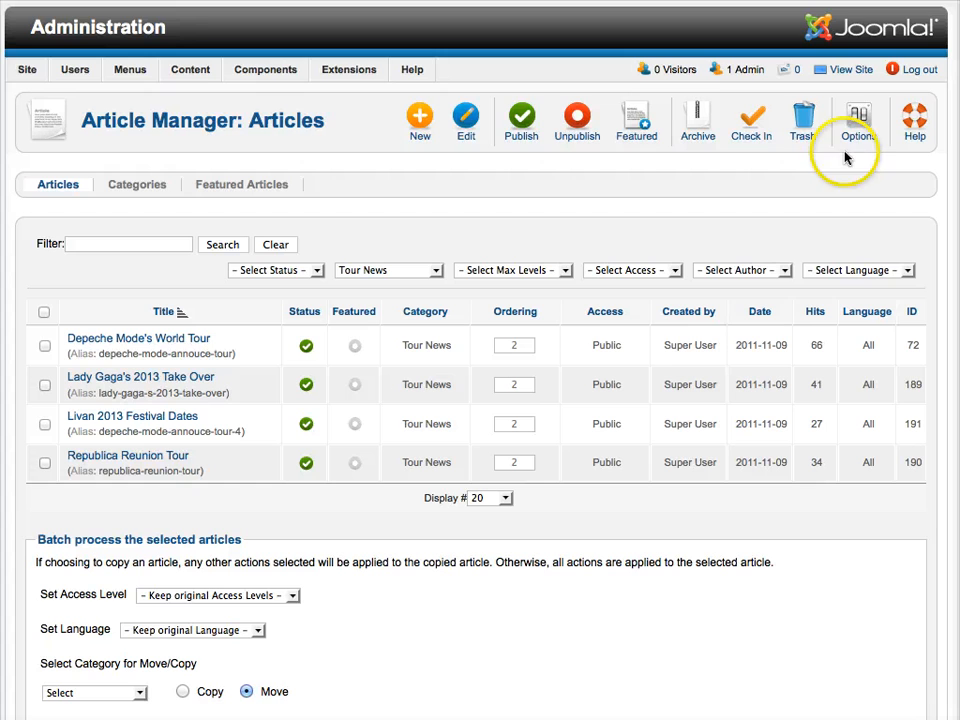
click(857, 120)
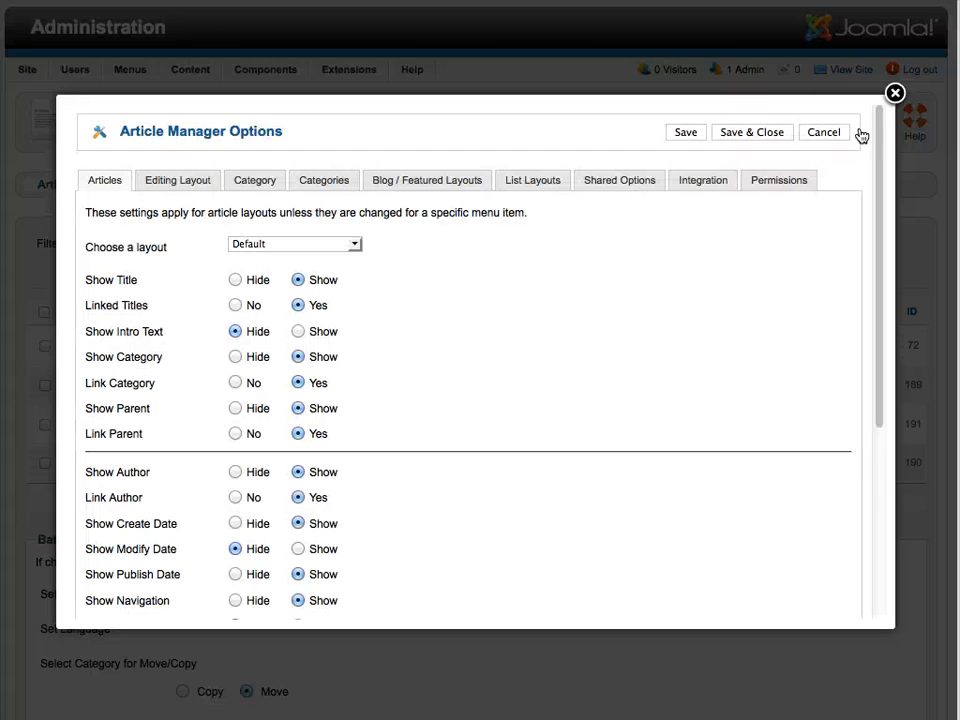
mouse_move(702, 180)
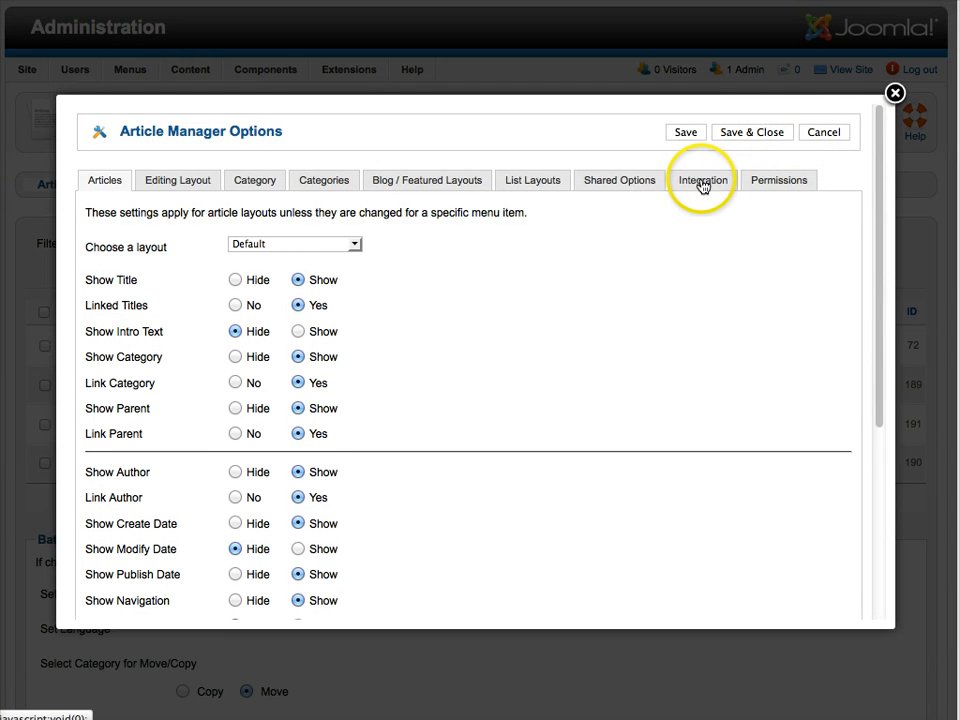
scroll(down, 3)
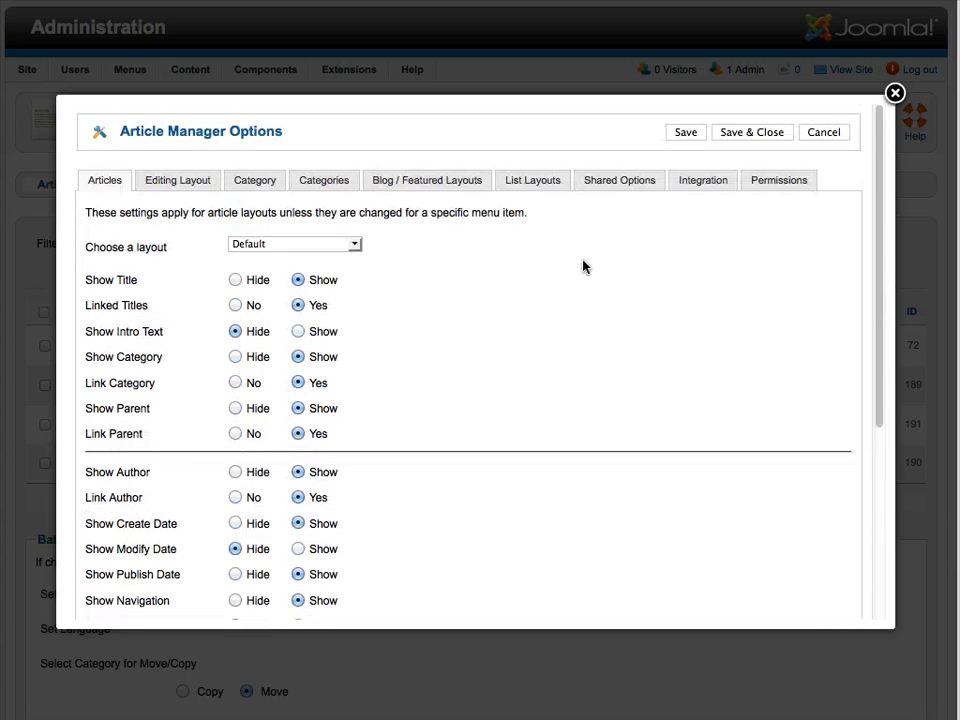
Step: Review the Editing Layout tab's Images and Links settings, then cancel the Options
click(177, 180)
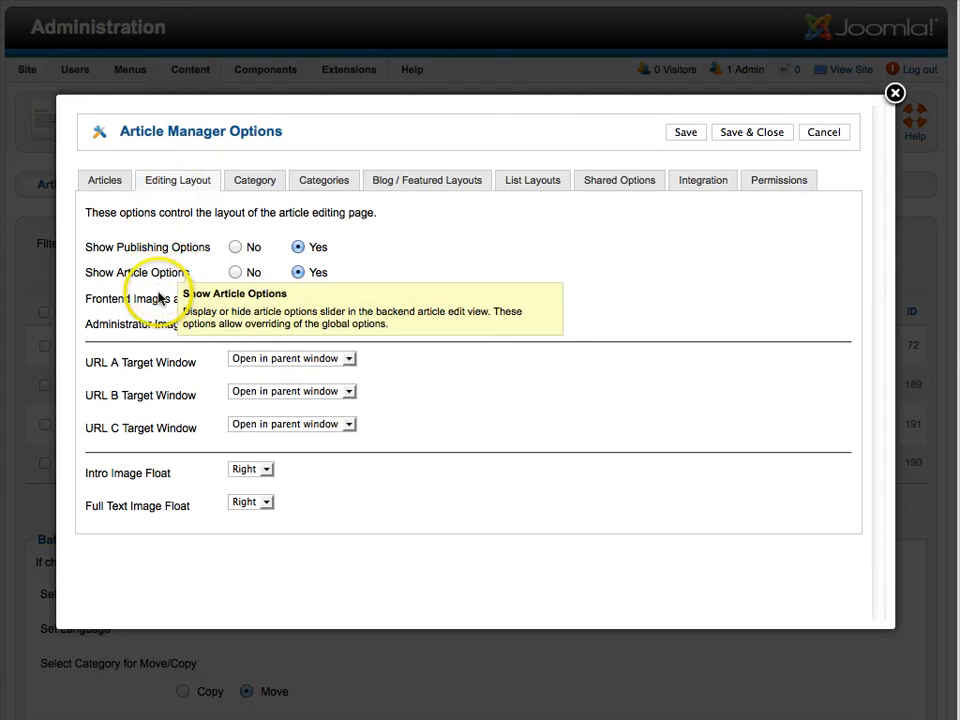
click(236, 298)
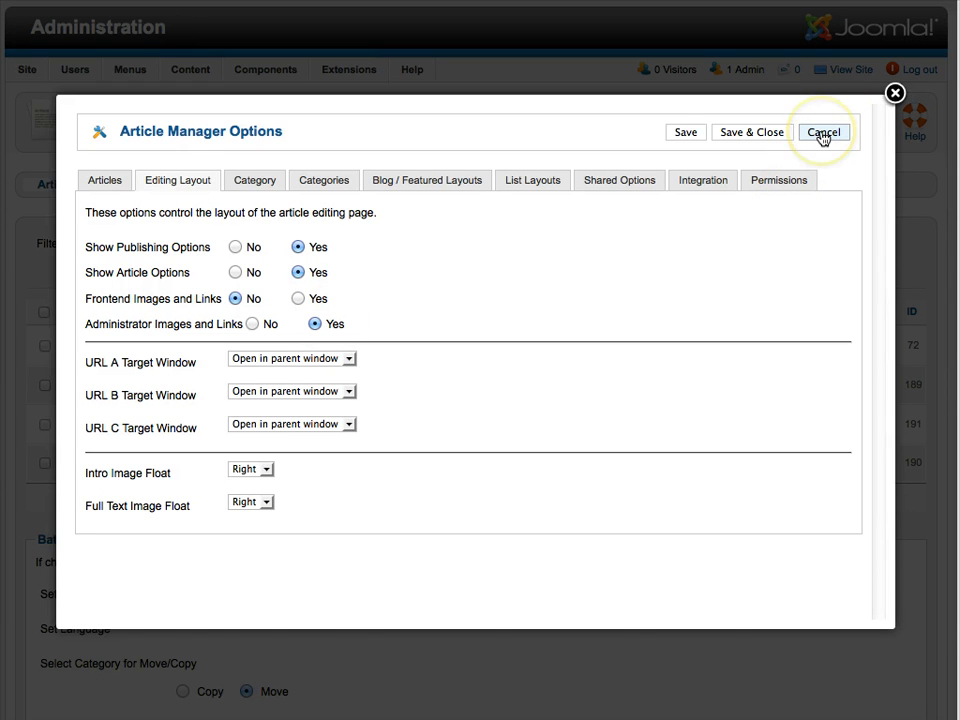
click(823, 132)
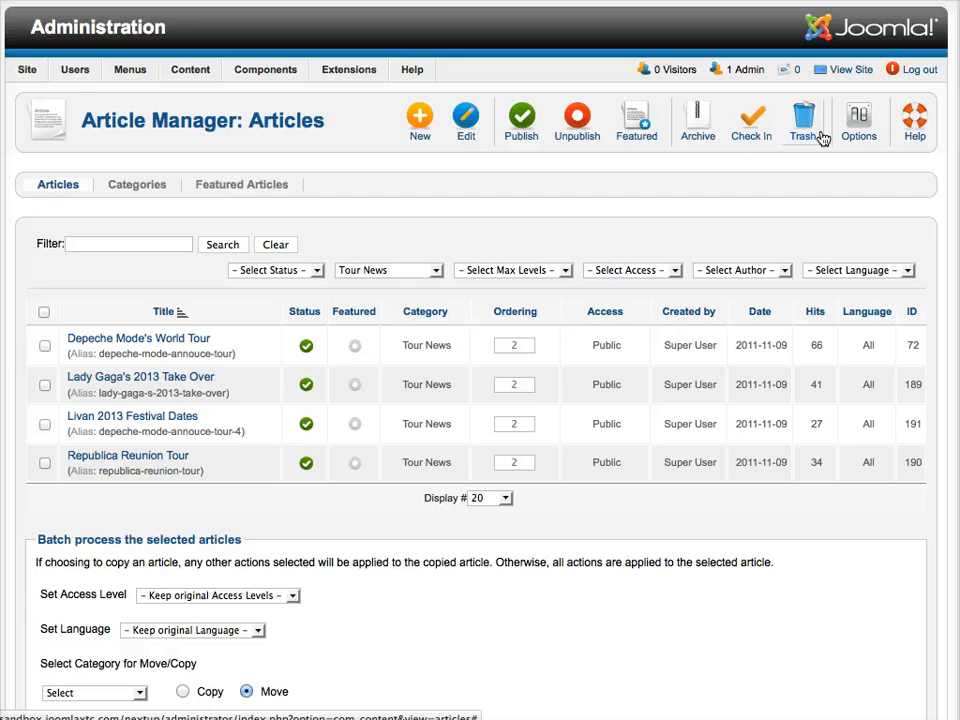